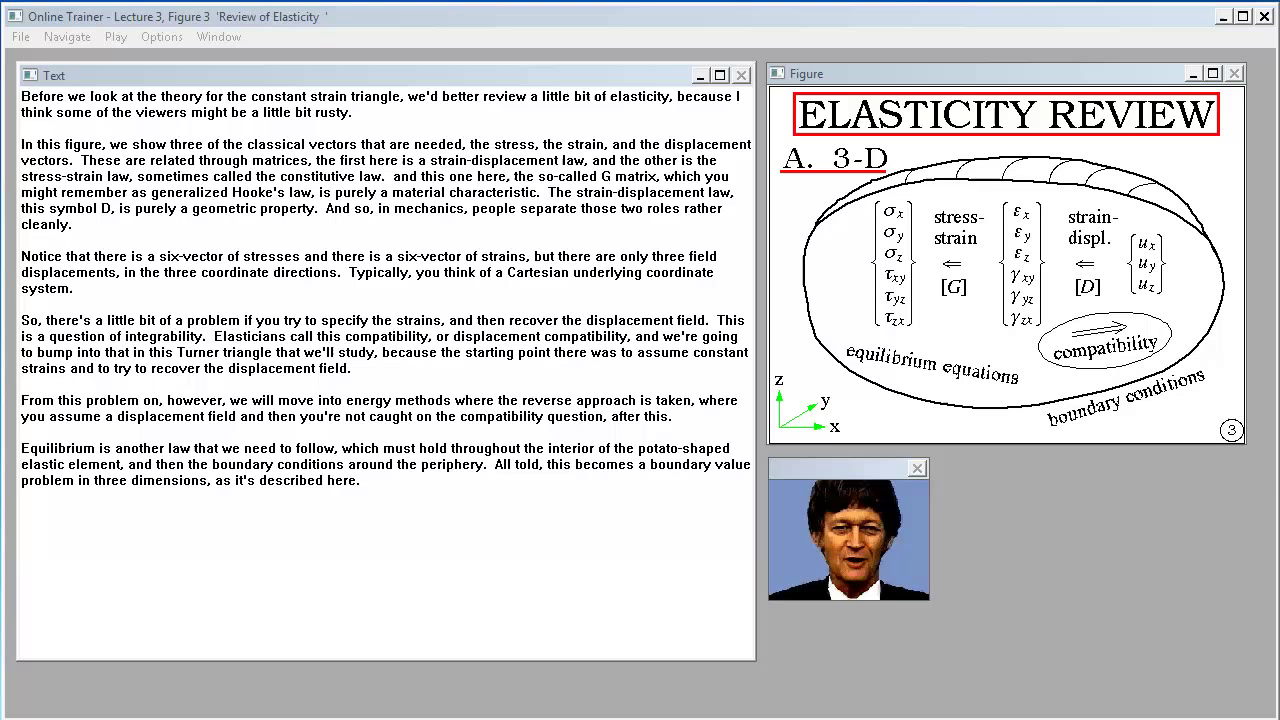
Step: Play Figure 3, 'Review of Elasticity', as 6, 6 and 3 are inked, reaching Figure 4
left_click(916, 468)
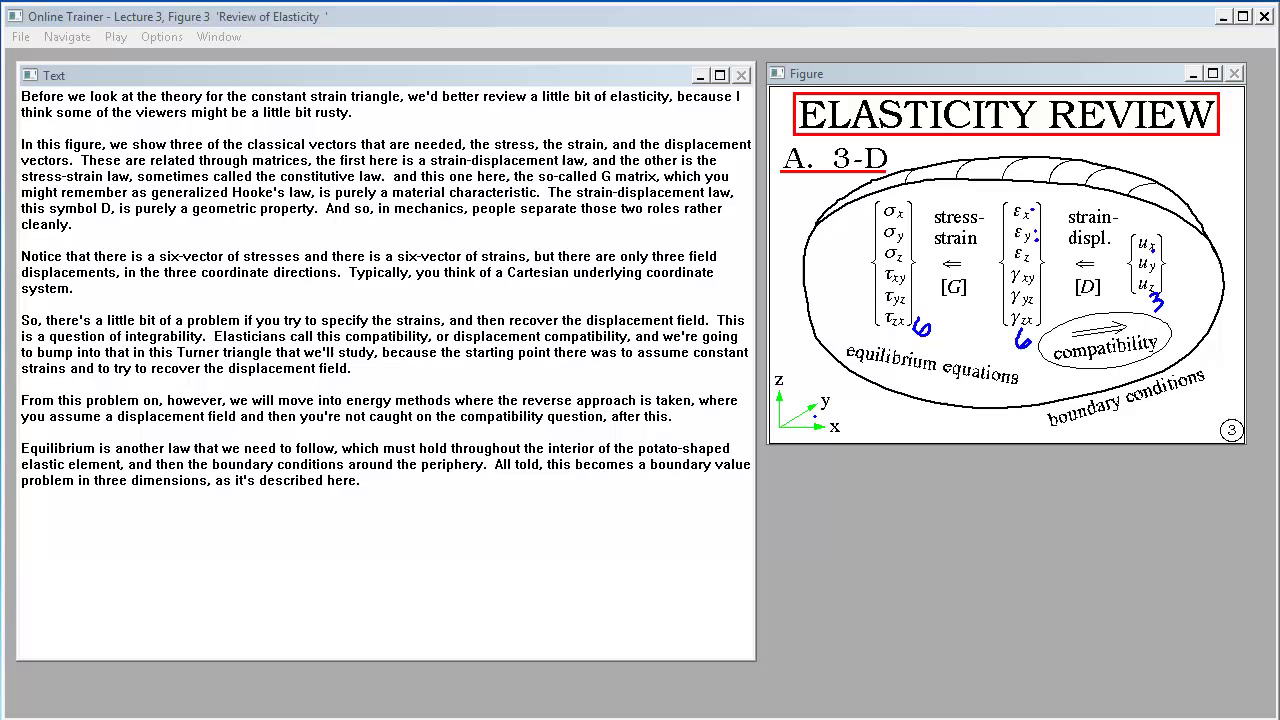
left_click_drag(985, 385, 1030, 440)
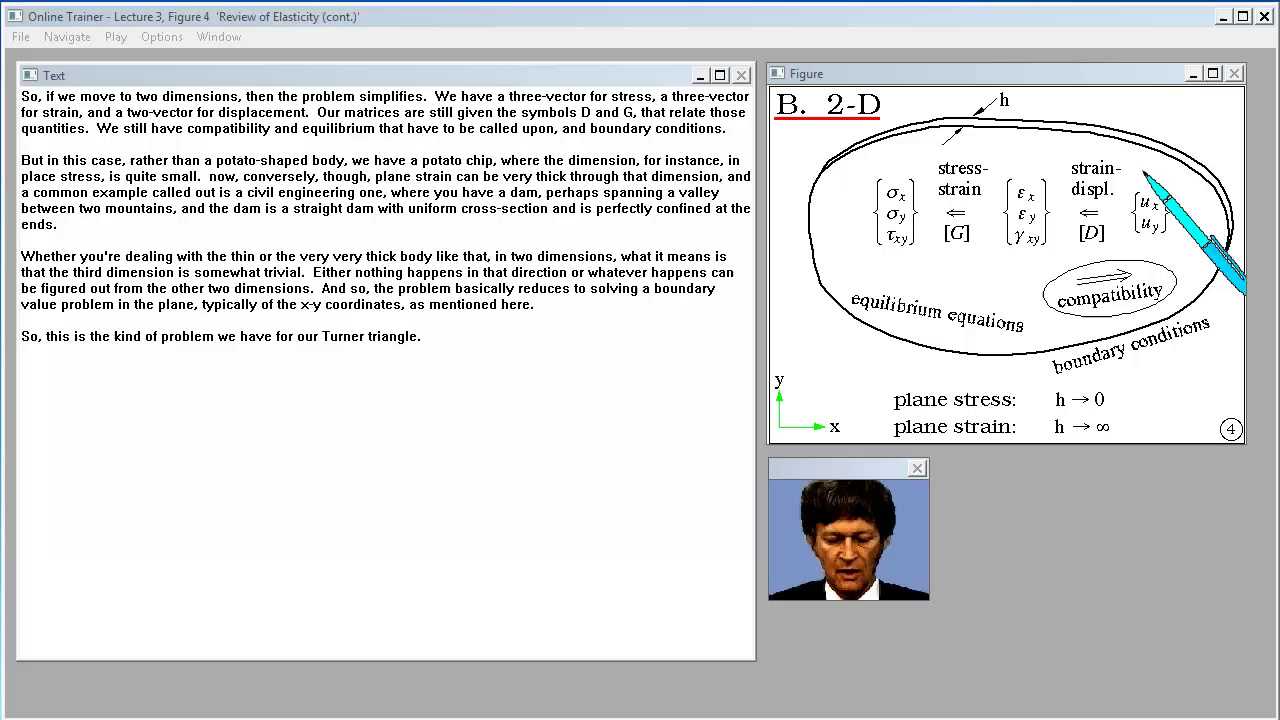
mouse_move(1150, 300)
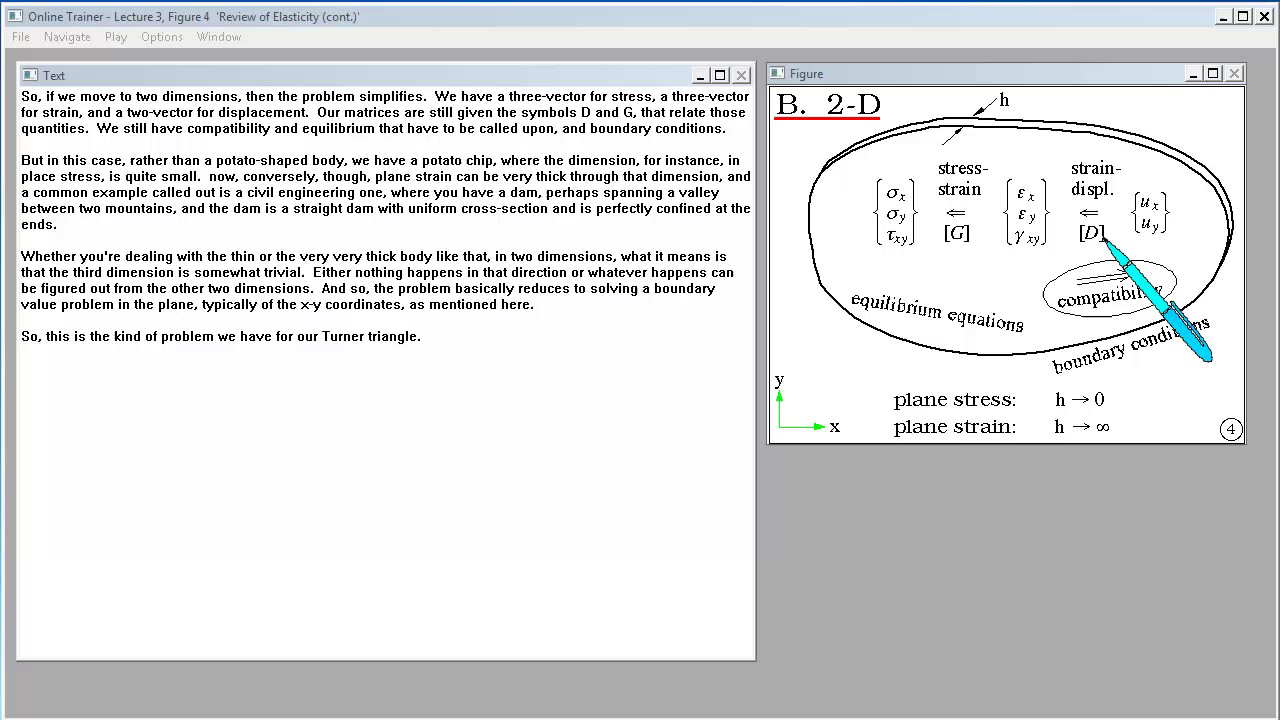
mouse_move(1190, 340)
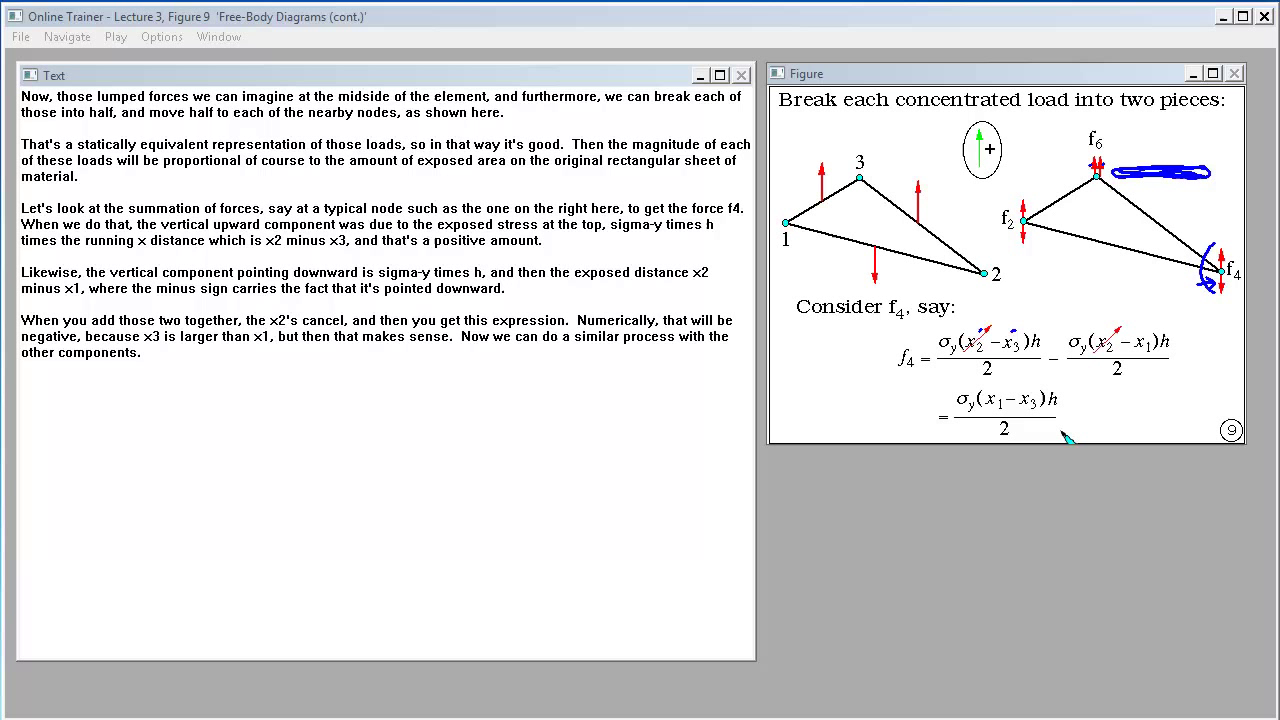
mouse_move(1040, 430)
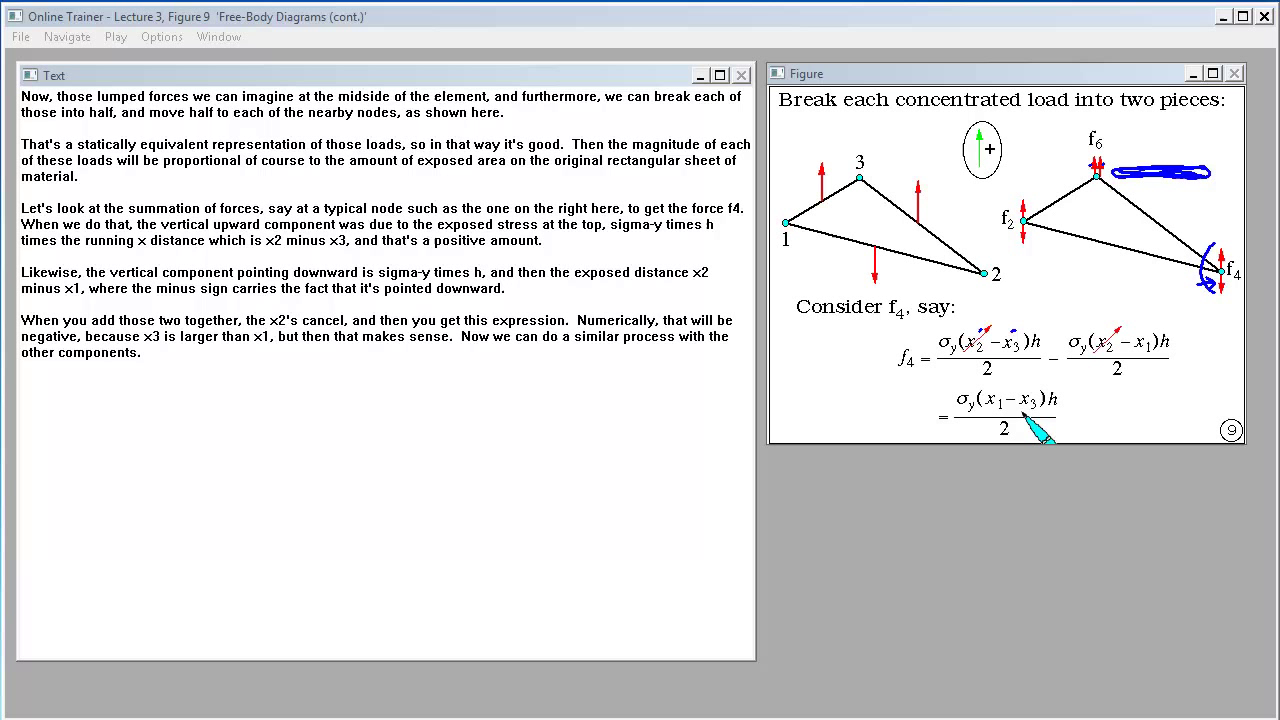
mouse_move(1010, 430)
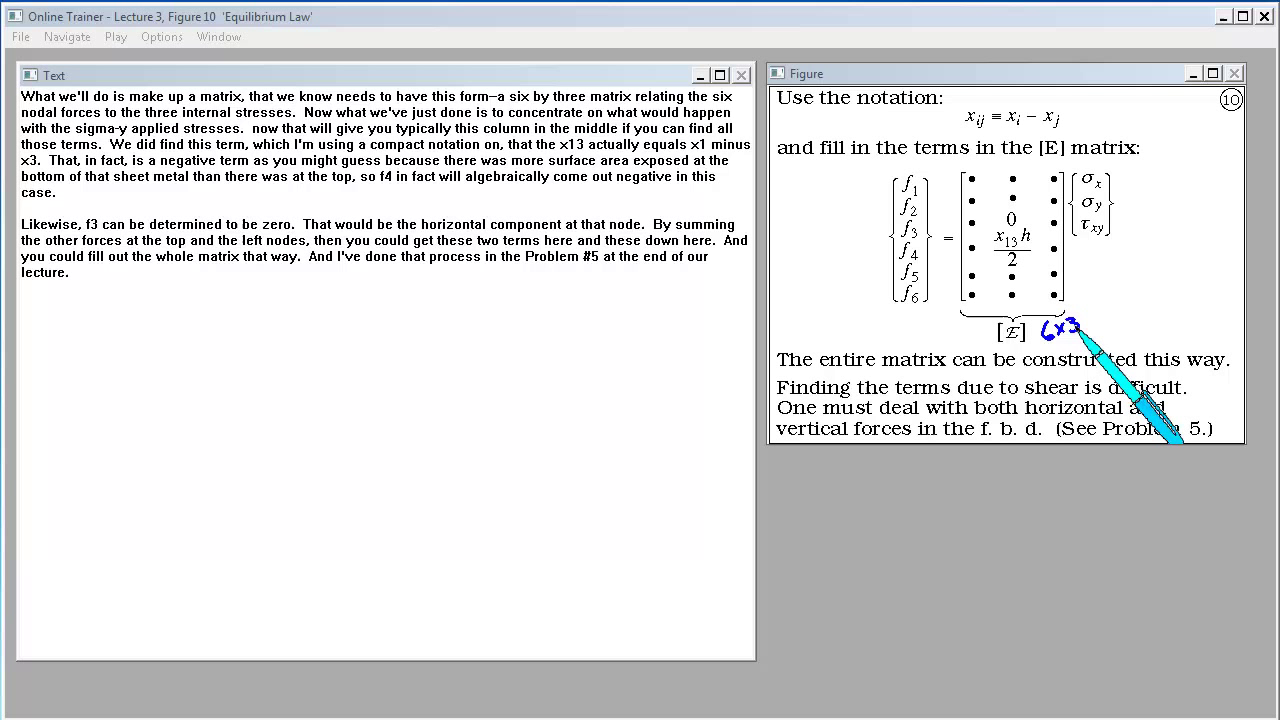
mouse_move(1150, 250)
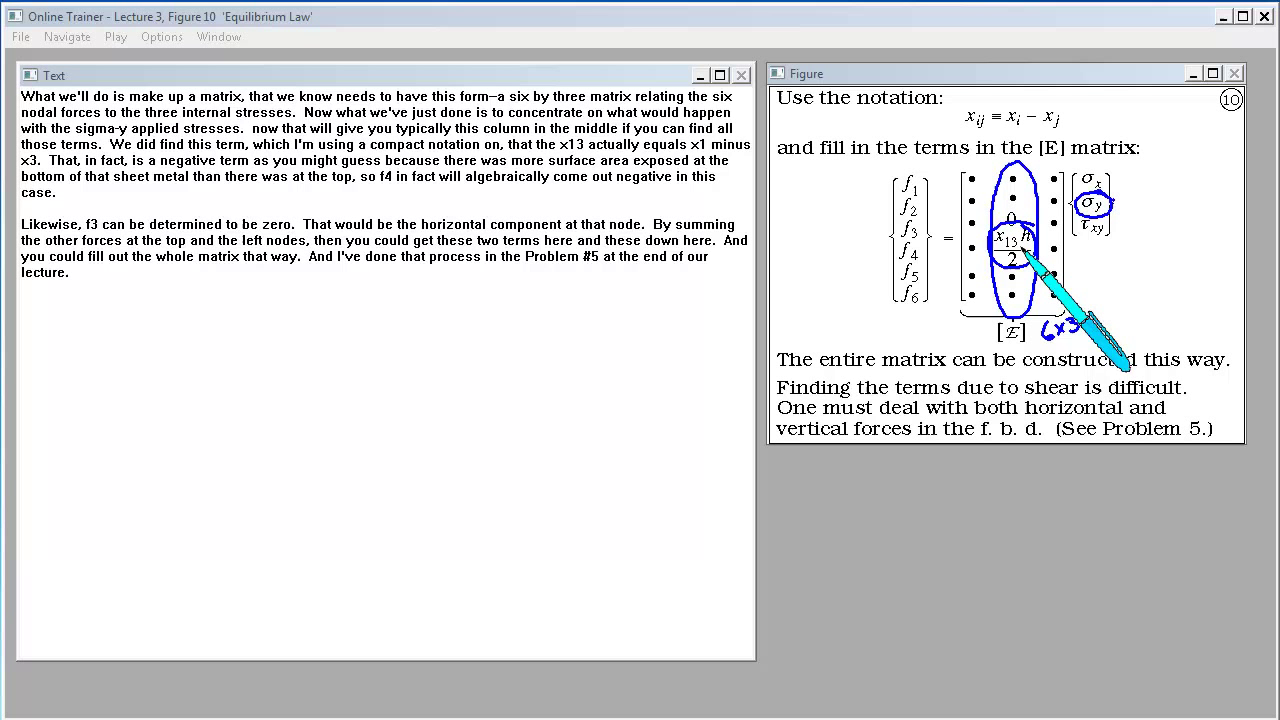
mouse_move(1090, 200)
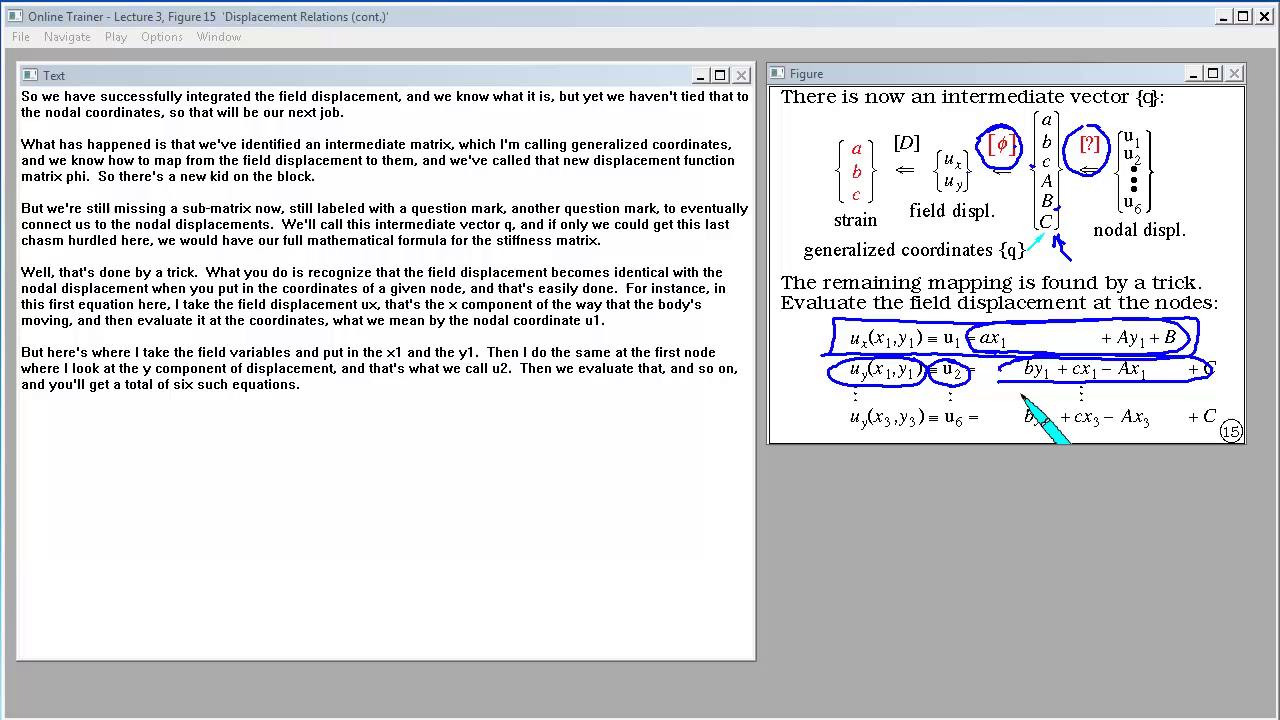
Step: Continue playback to Figure 18, 'Stiffness in Element Coordinates', with the lecturer video below
left_click(115, 37)
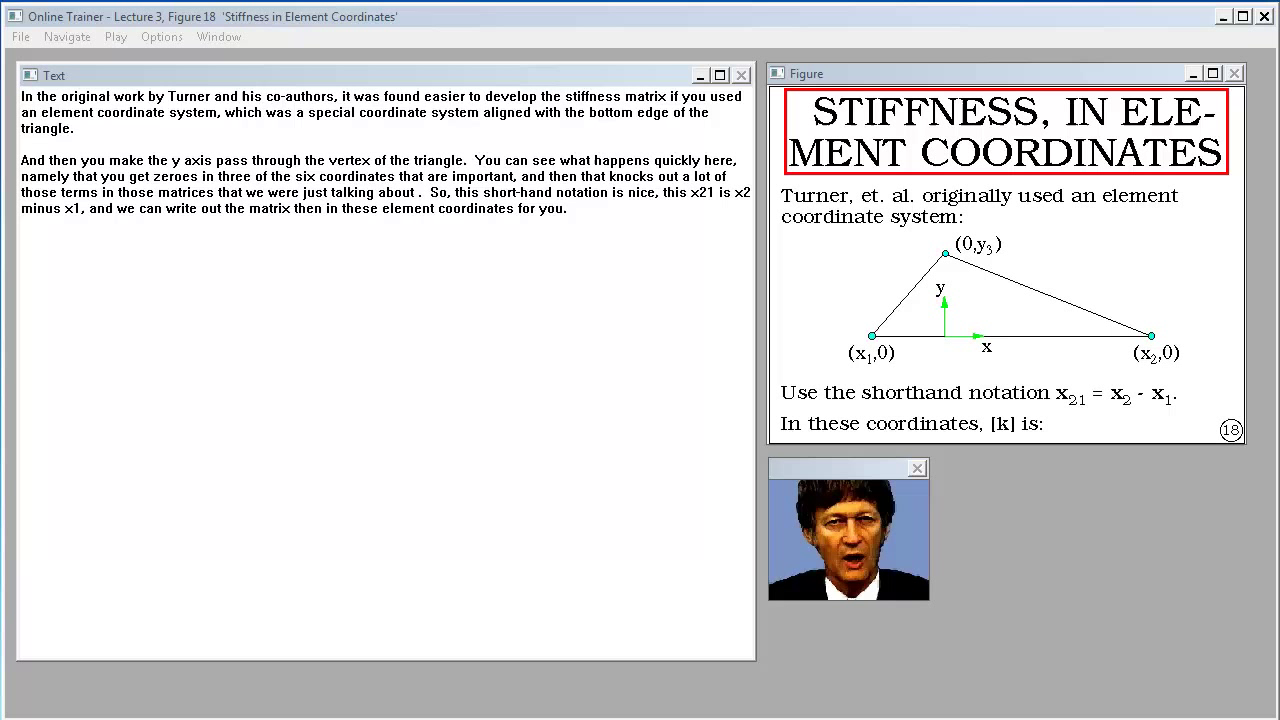
Step: Keep Figure 18 playing as the vertex (0,y3) and x21 = x2 − x1 notation are marked
left_click(916, 468)
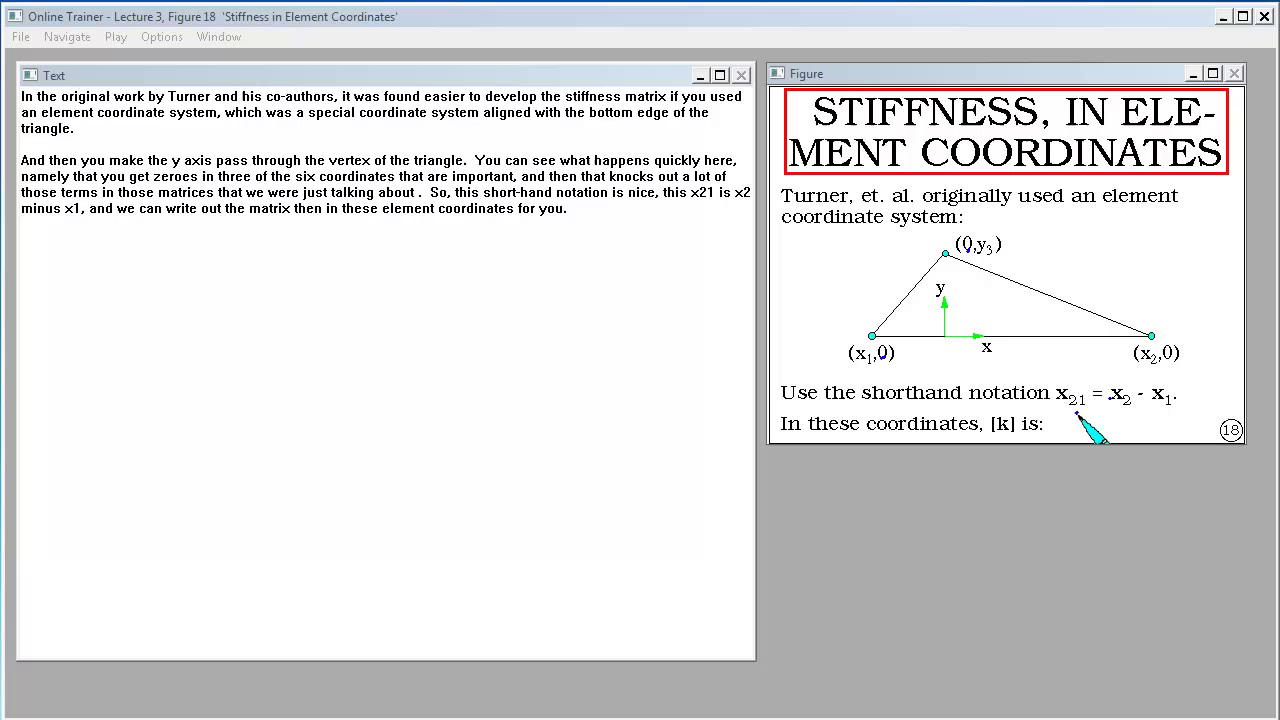
mouse_move(1150, 430)
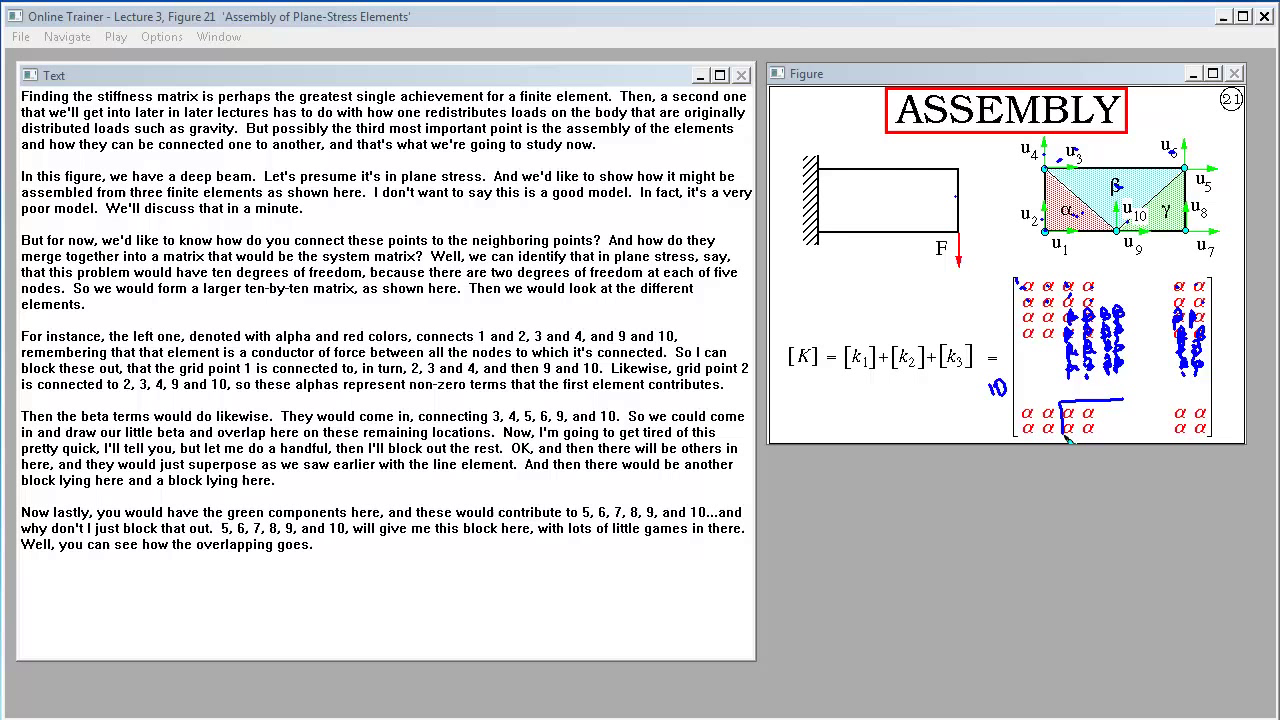
Step: Play Figure 21 as alpha, beta and green blocks are drawn, then advance to Figure 22
left_click_drag(1060, 415, 1220, 435)
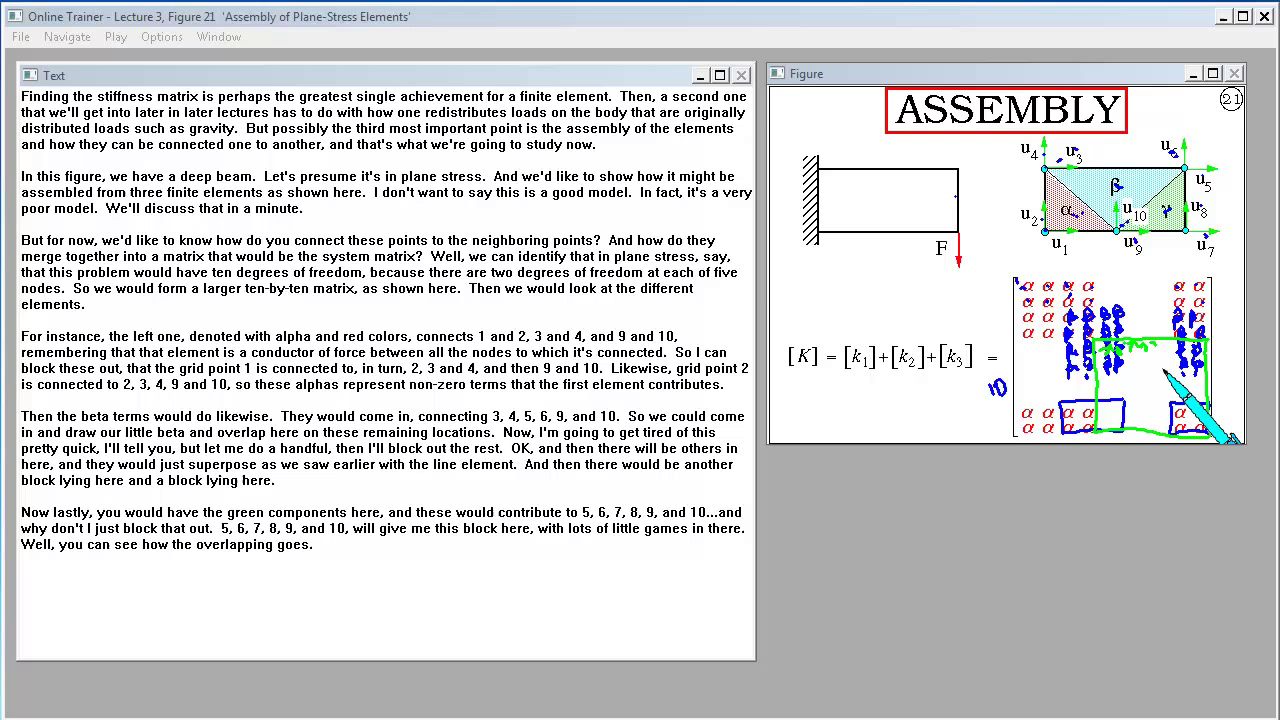
left_click(115, 37)
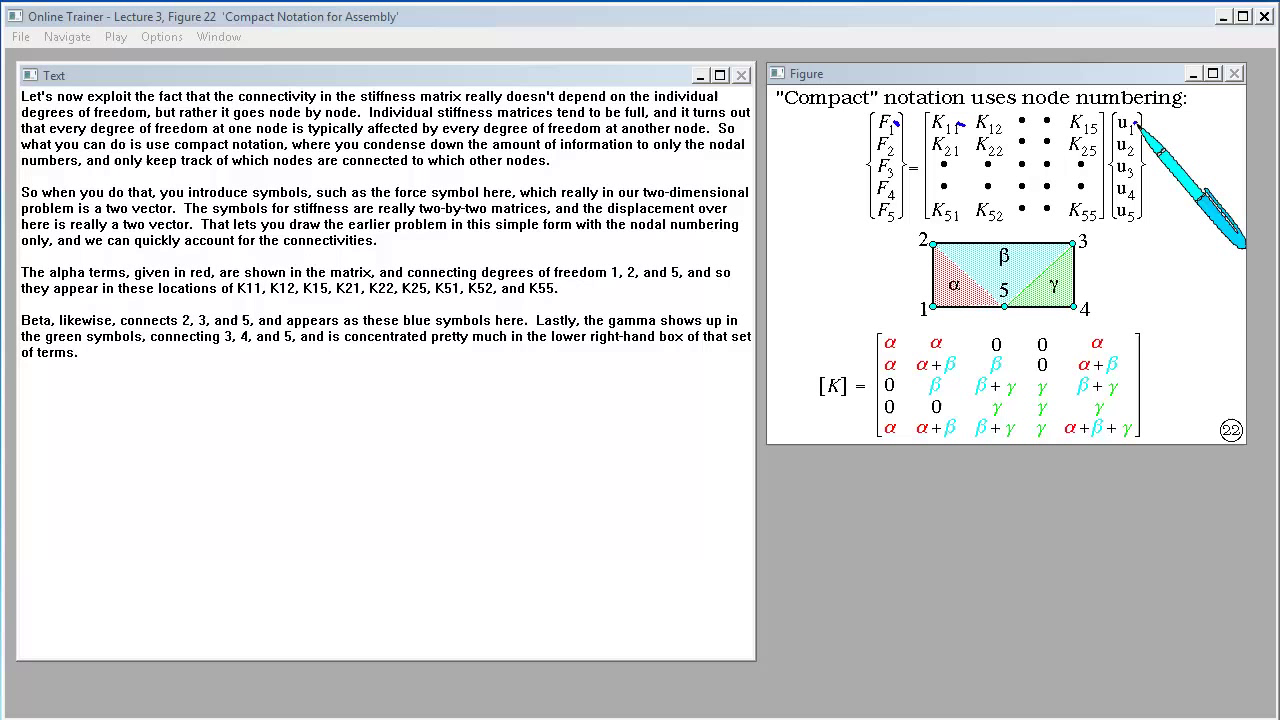
mouse_move(1130, 360)
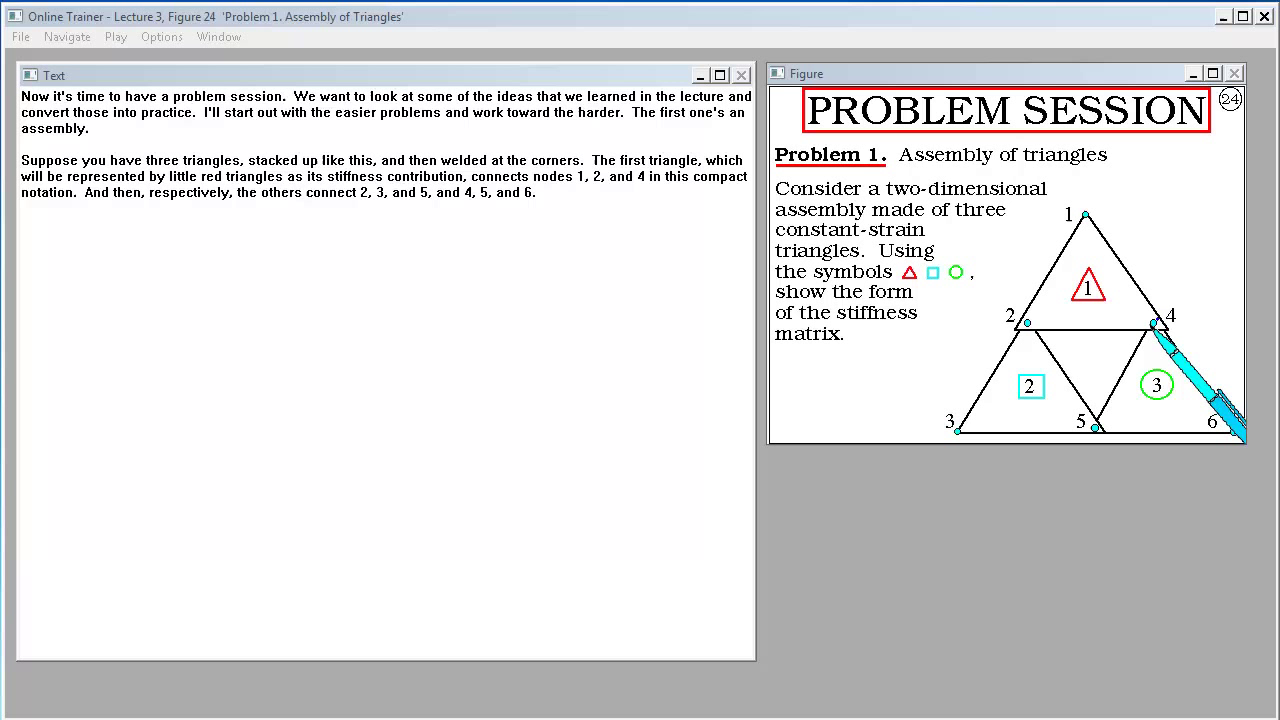
mouse_move(1130, 310)
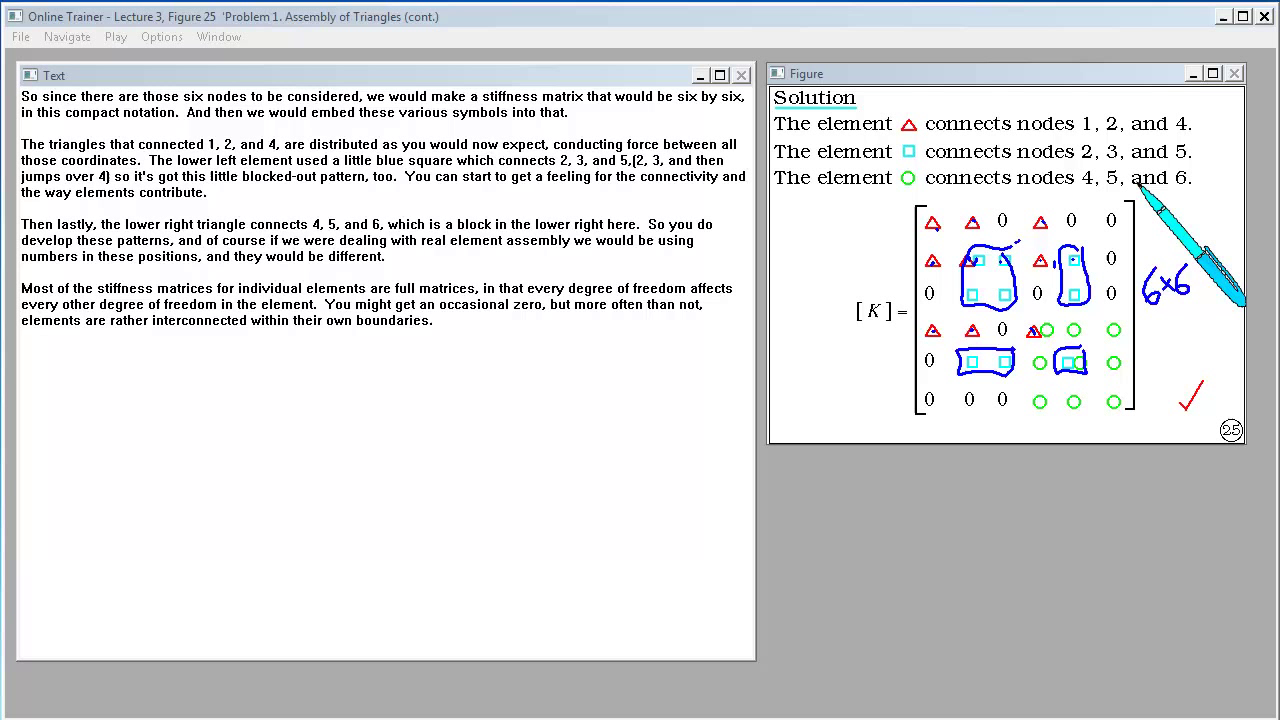
mouse_move(990, 310)
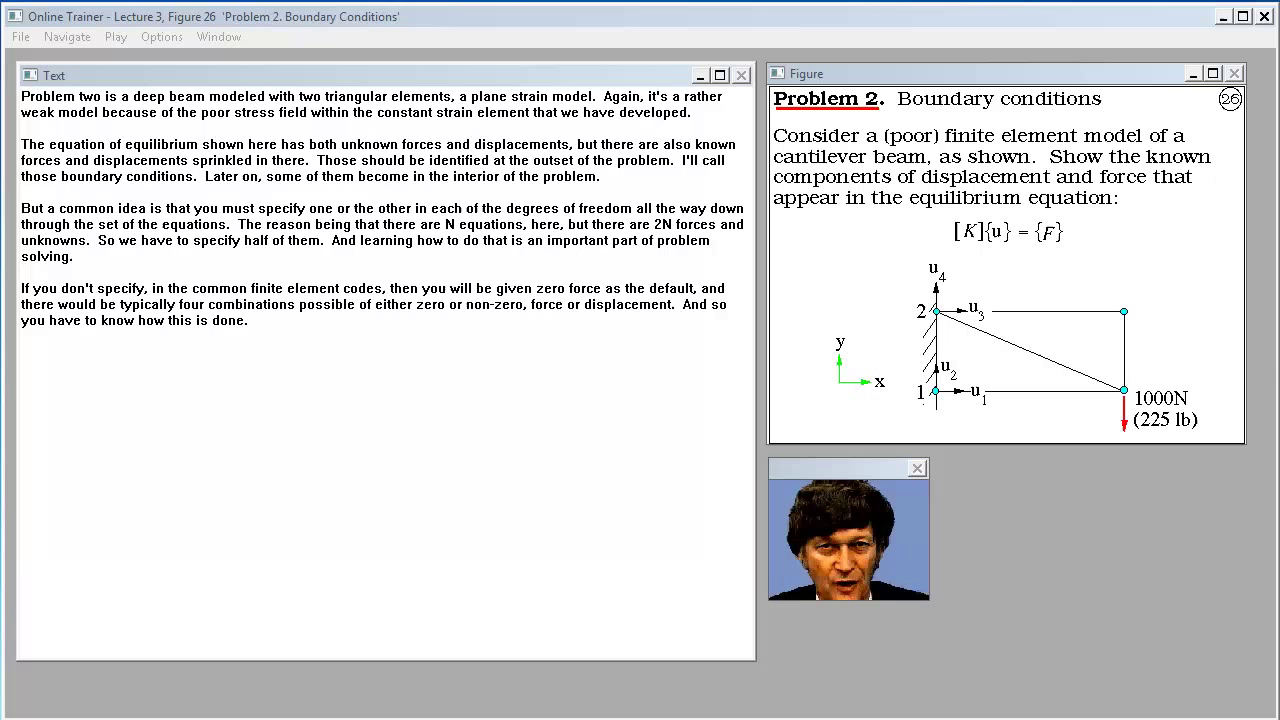
Step: Resume playback to Figure 26, 'Problem 2. Boundary Conditions', with Text, Figure and video windows
left_click(916, 468)
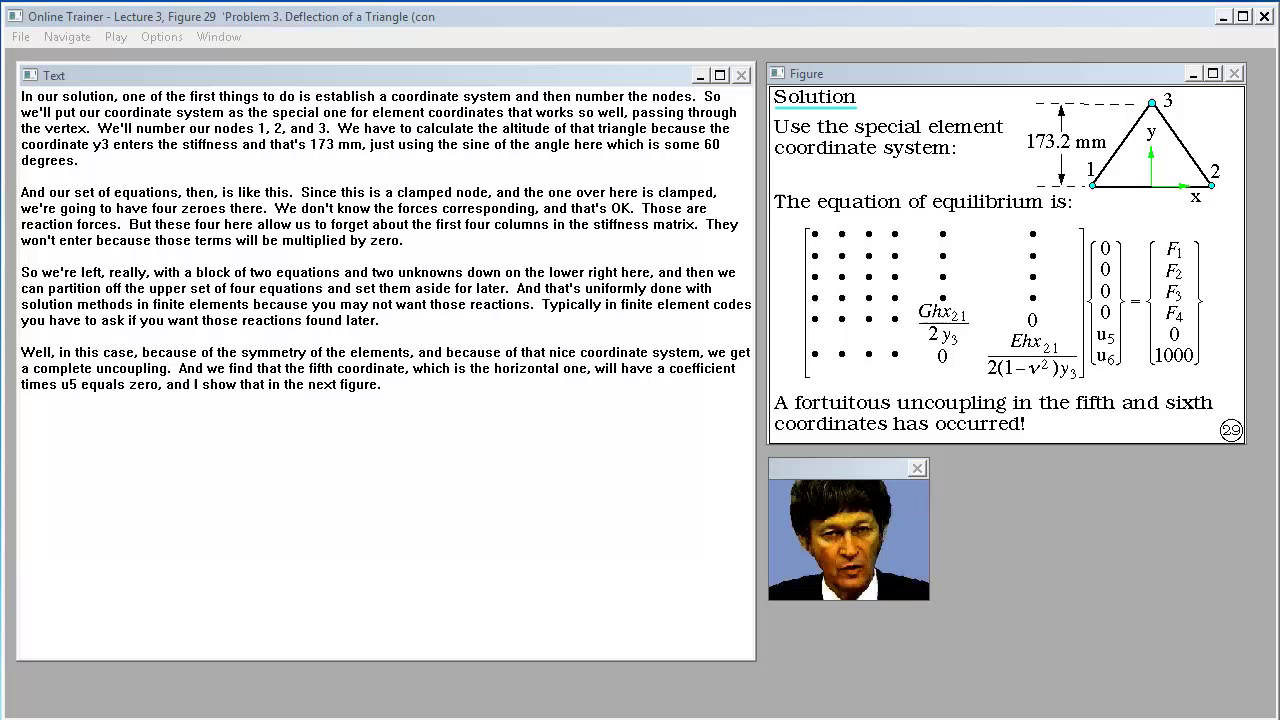
Step: Play Figure 29 until clamped nodes are circled and the lower-right 2×2 block is outlined
left_click(916, 467)
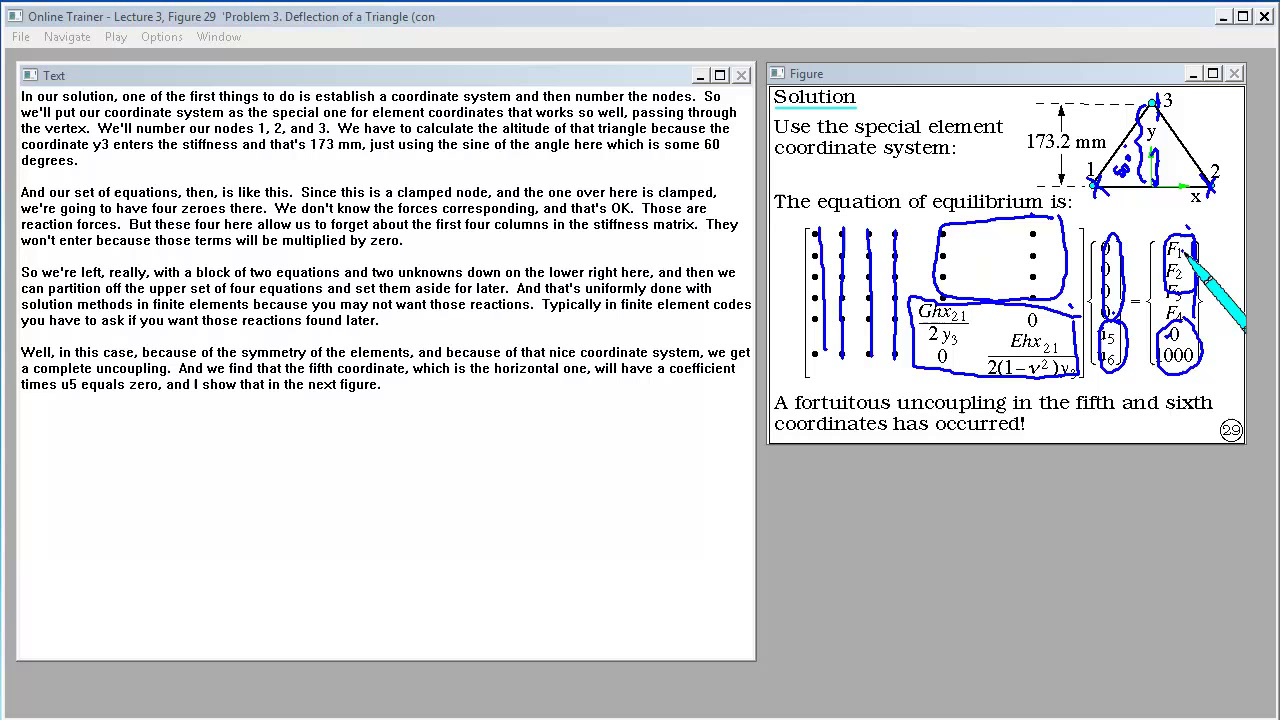
mouse_move(1200, 320)
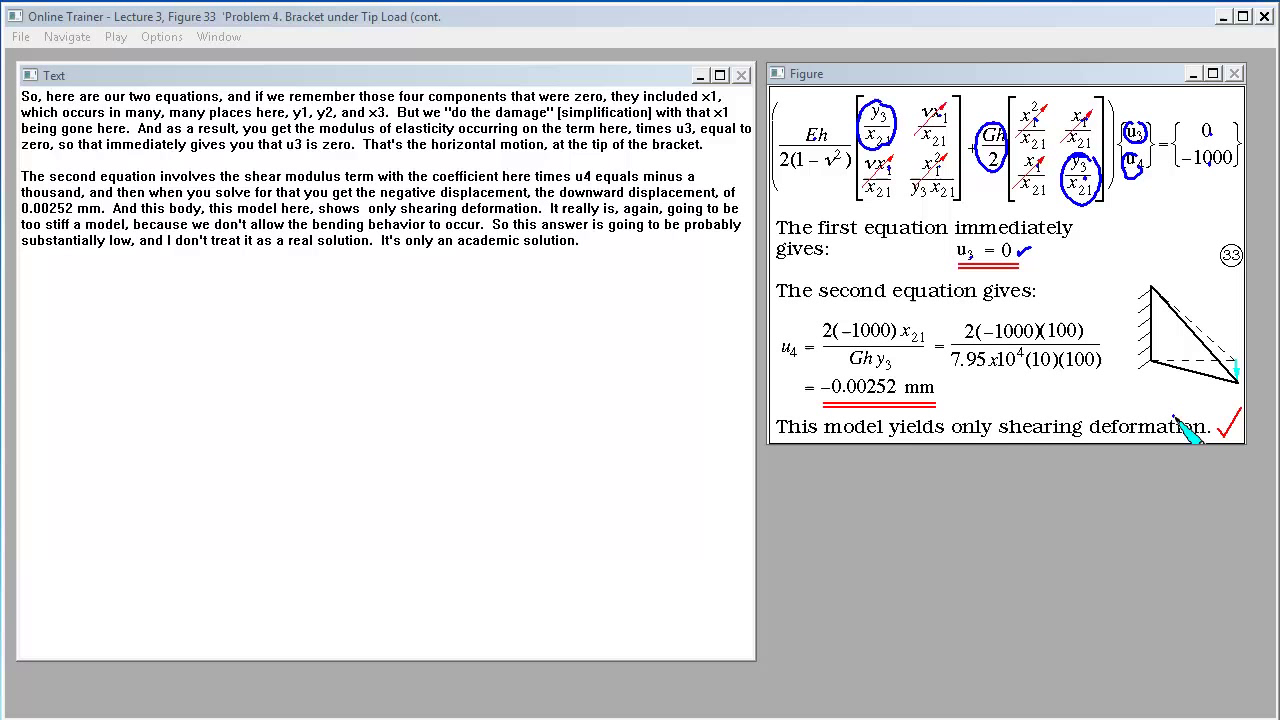
mouse_move(1185, 425)
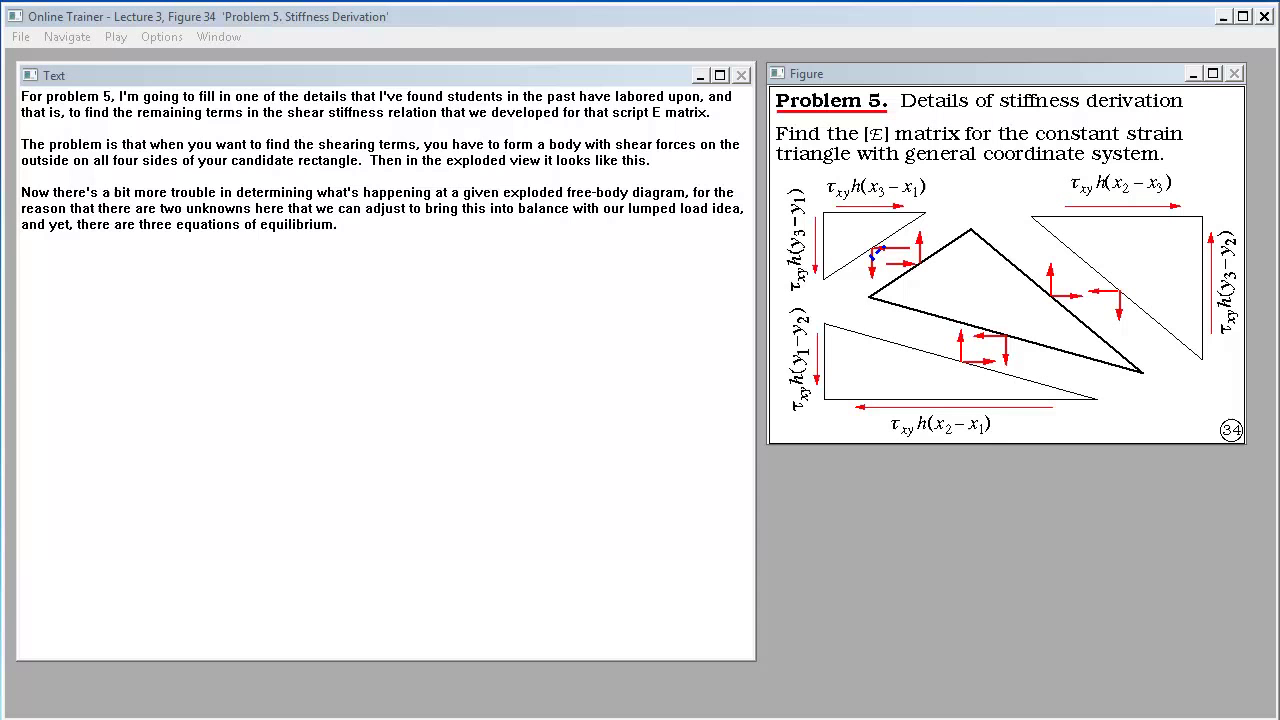
left_click(115, 37)
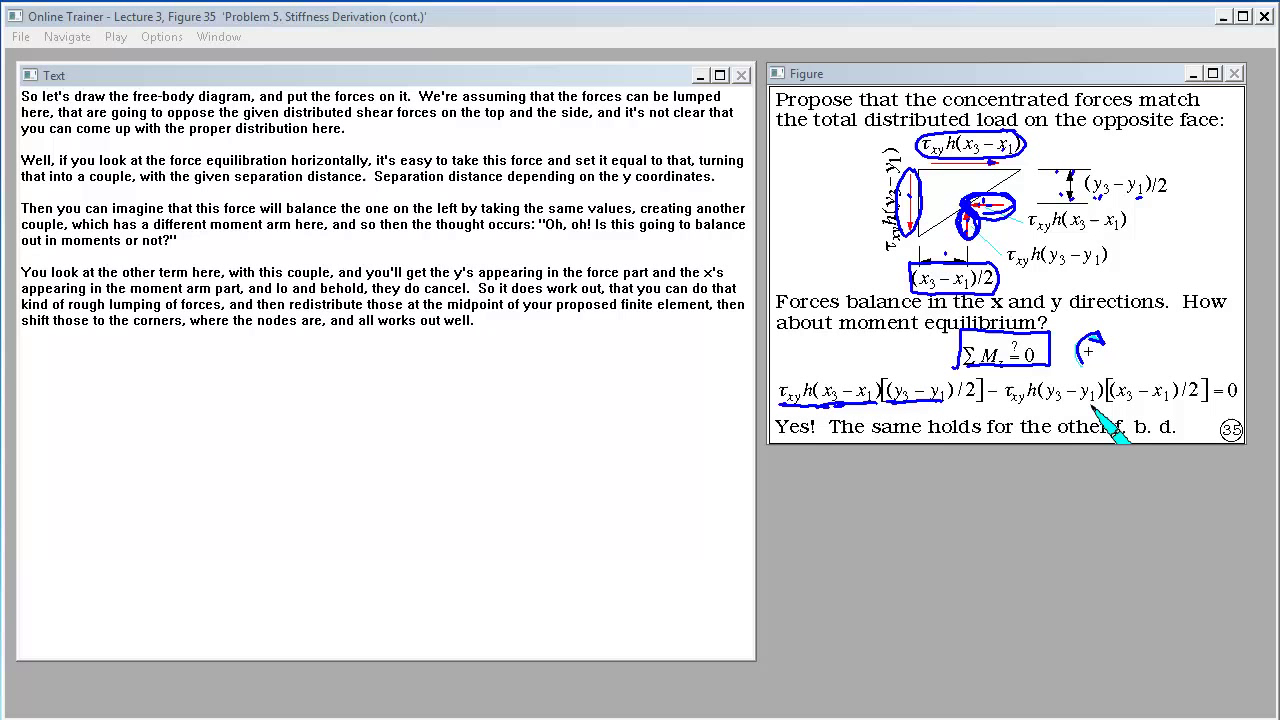
mouse_move(1145, 430)
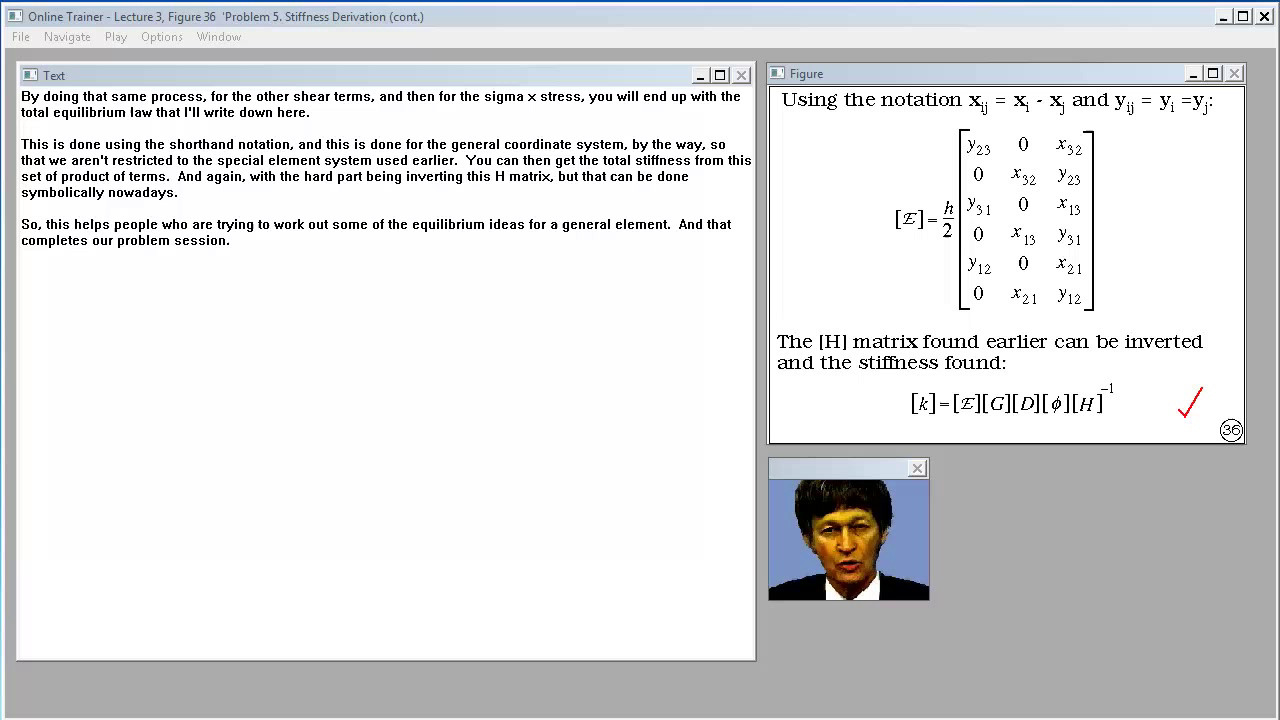
Step: Advance to Figure 36 with the general-triangle [E] matrix and k = [E][G][D][φ][H]⁻¹
left_click(916, 468)
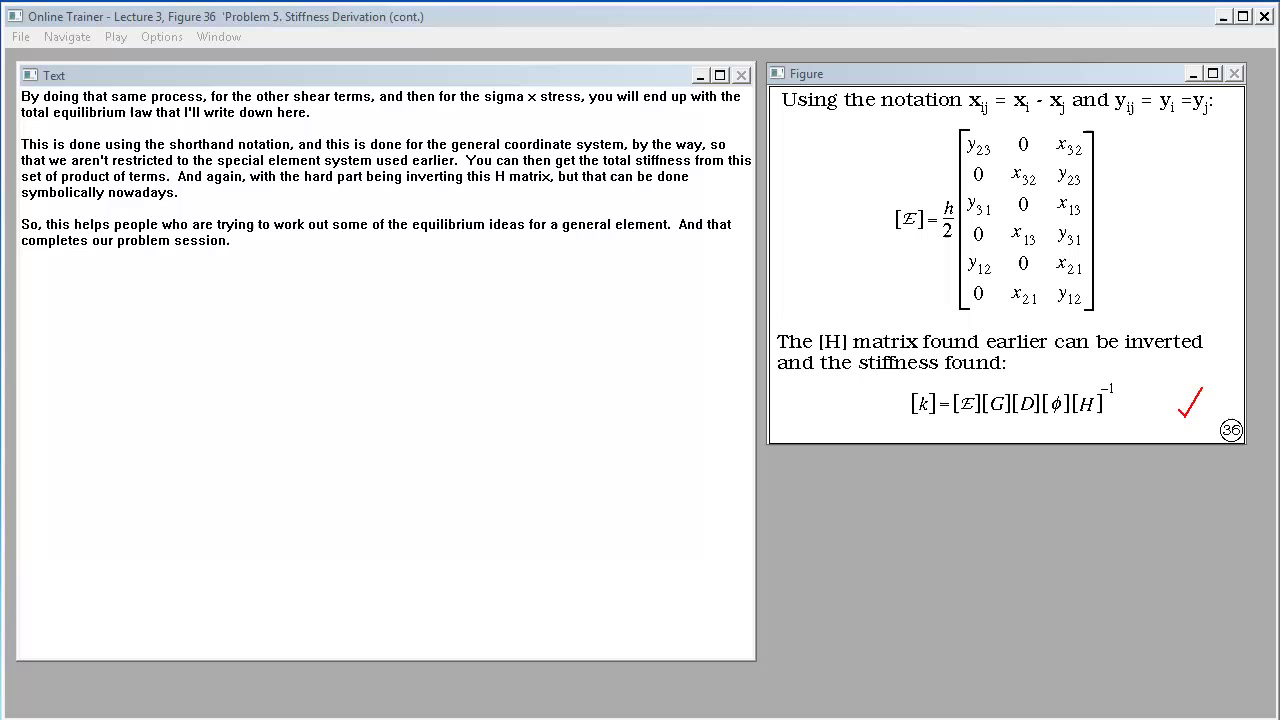